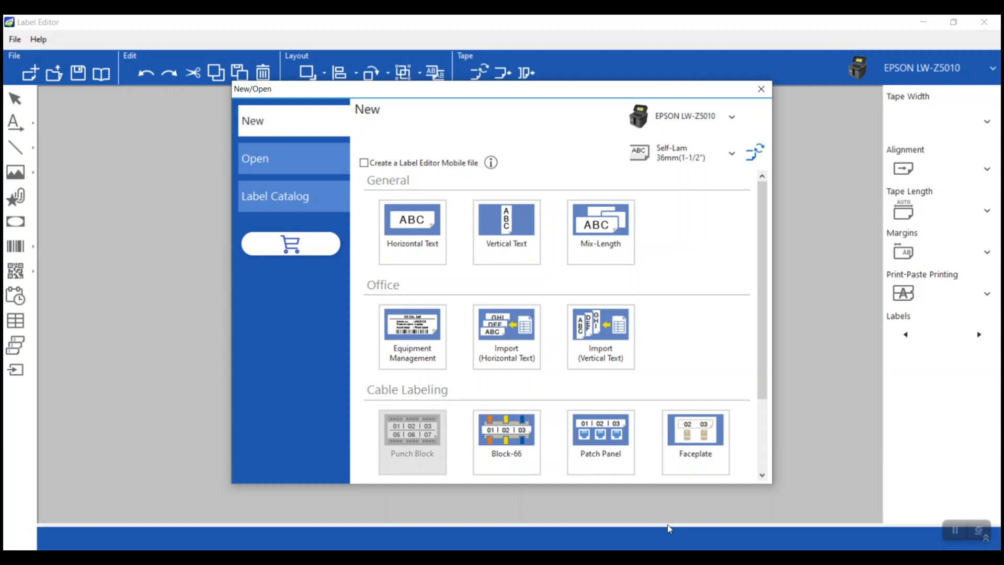
mouse_move(762, 289)
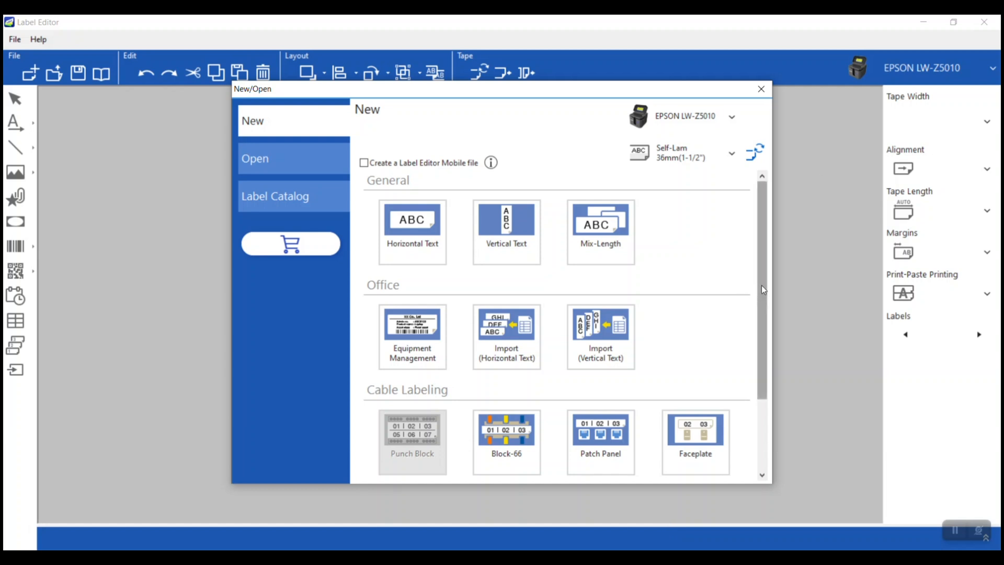
Create a new label from the Self-Lam cable labeling template
scroll(down, 3)
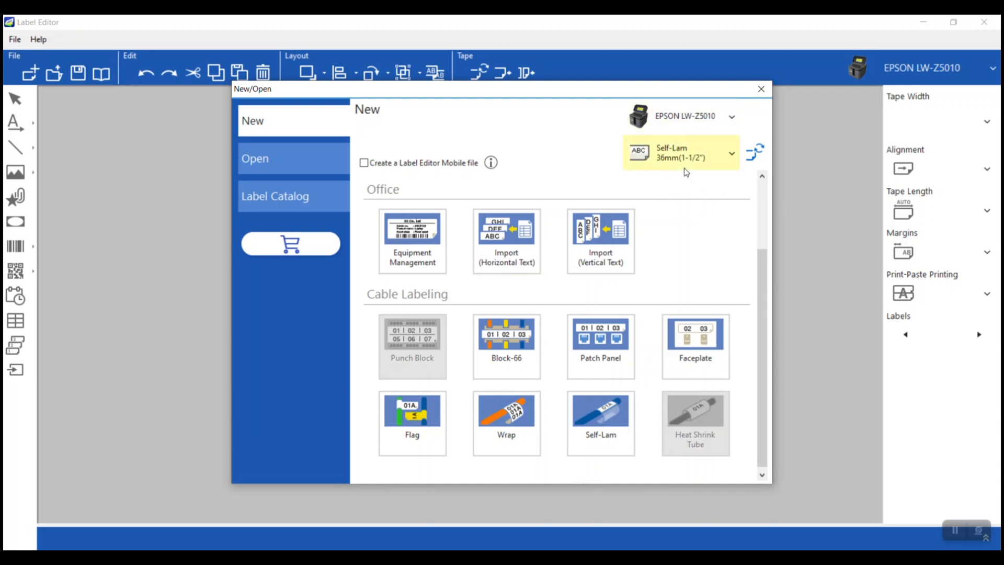
mouse_move(612, 302)
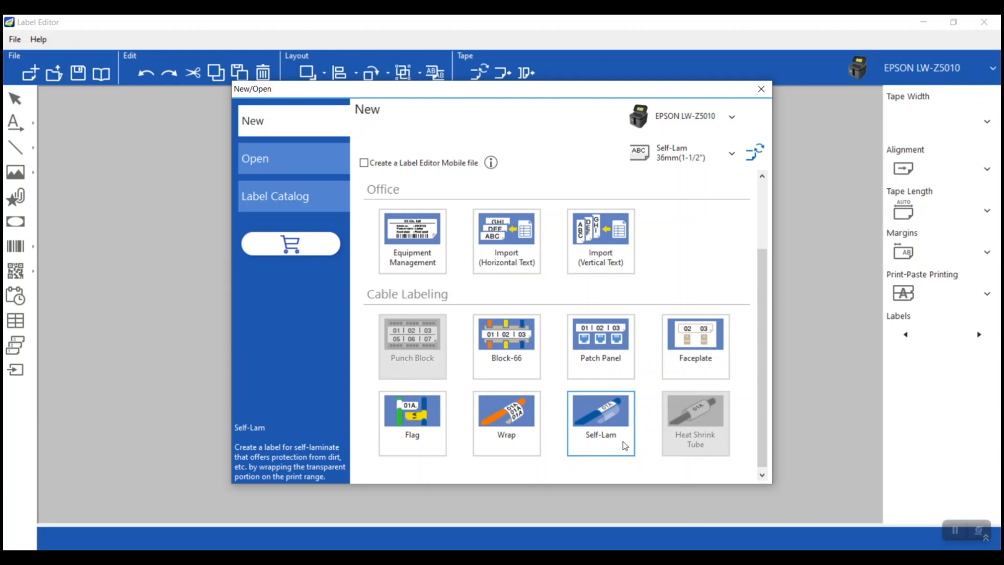
double_click(600, 422)
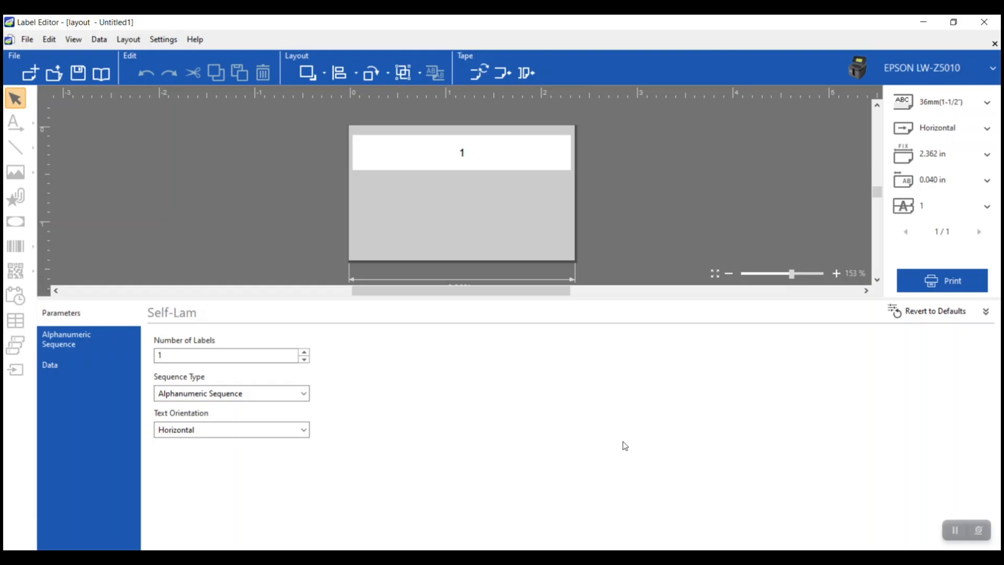
mouse_move(610, 421)
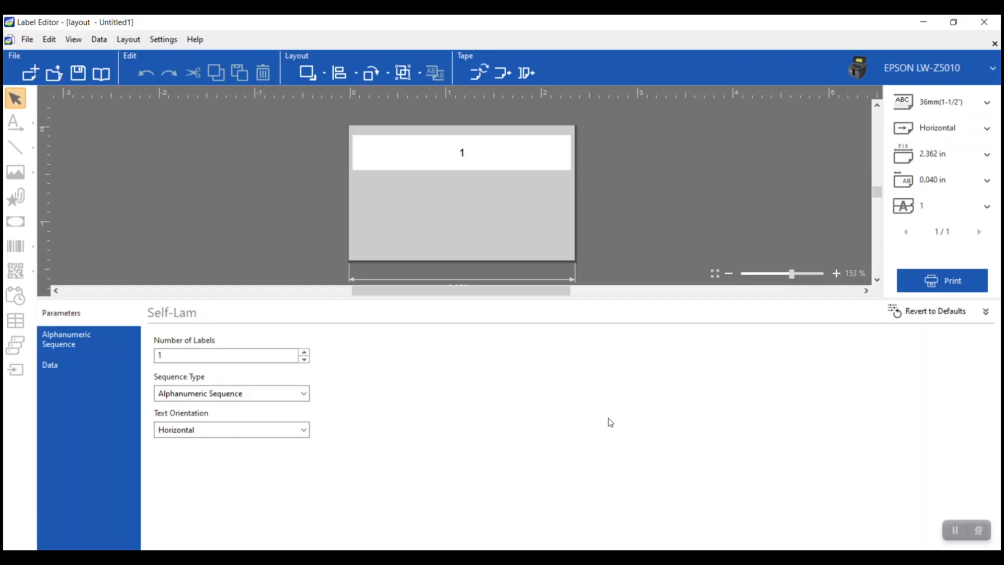
mouse_move(267, 331)
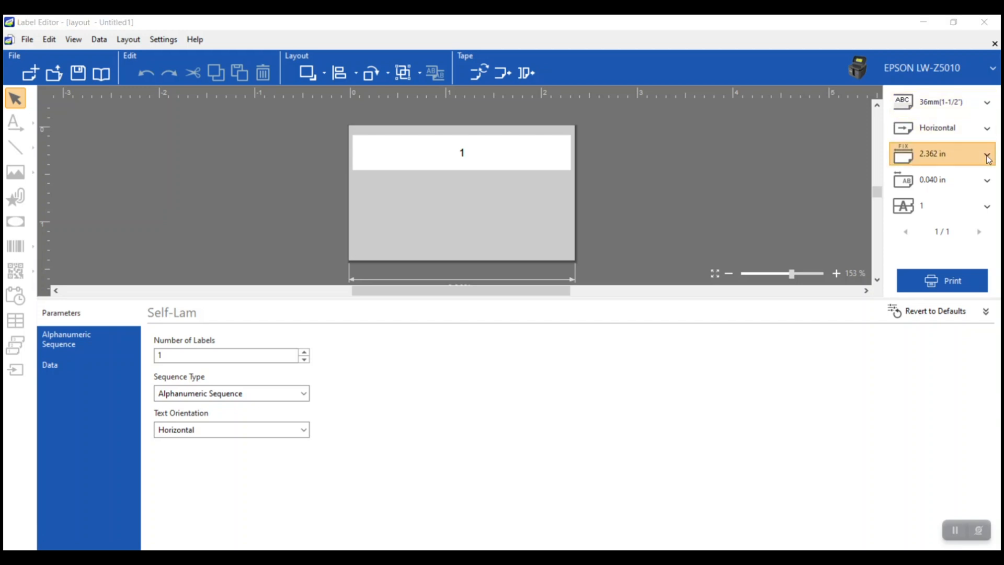
Set the tape length manually to 1.0 in
click(988, 154)
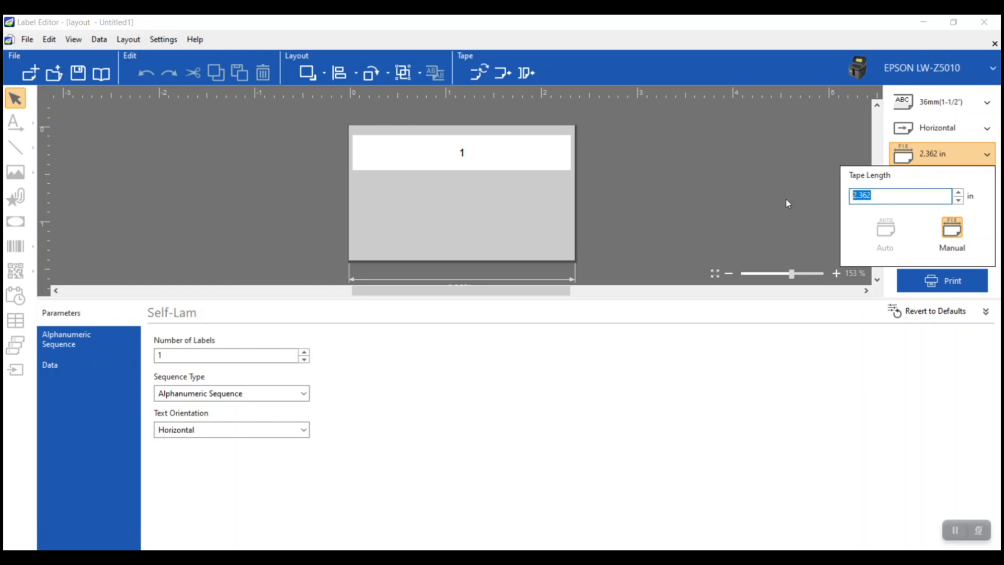
text(1.0)
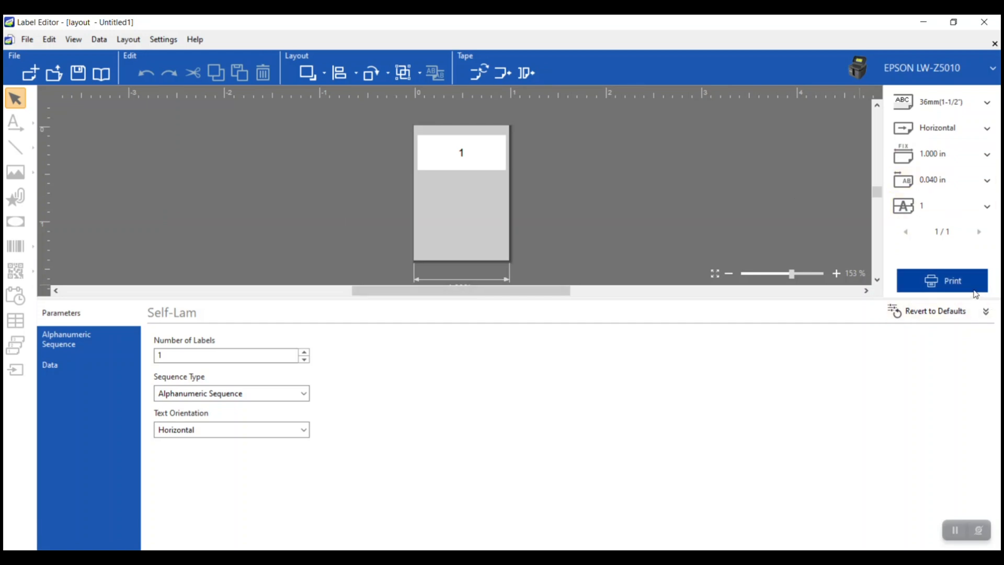
mouse_move(471, 346)
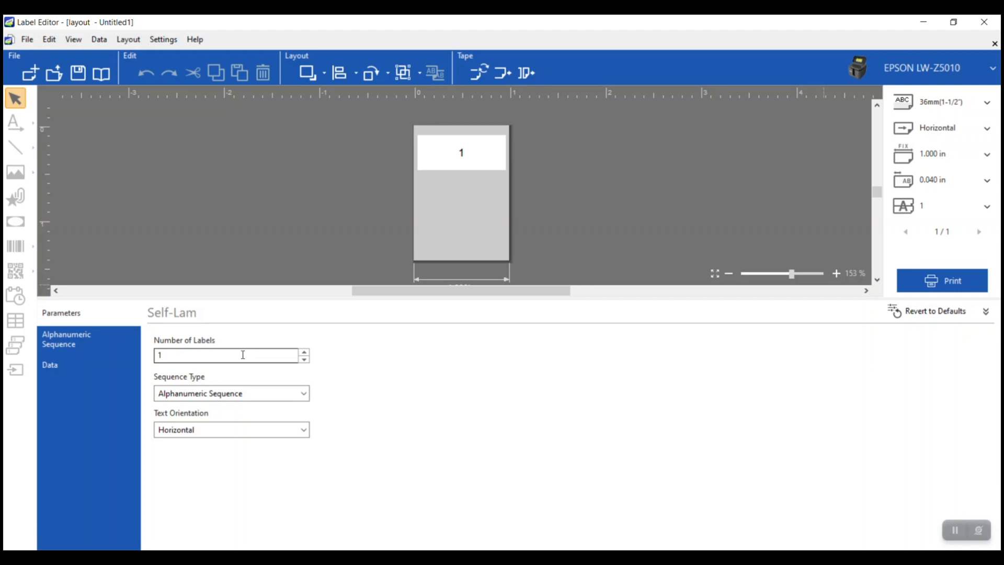
mouse_move(186, 353)
text(5)
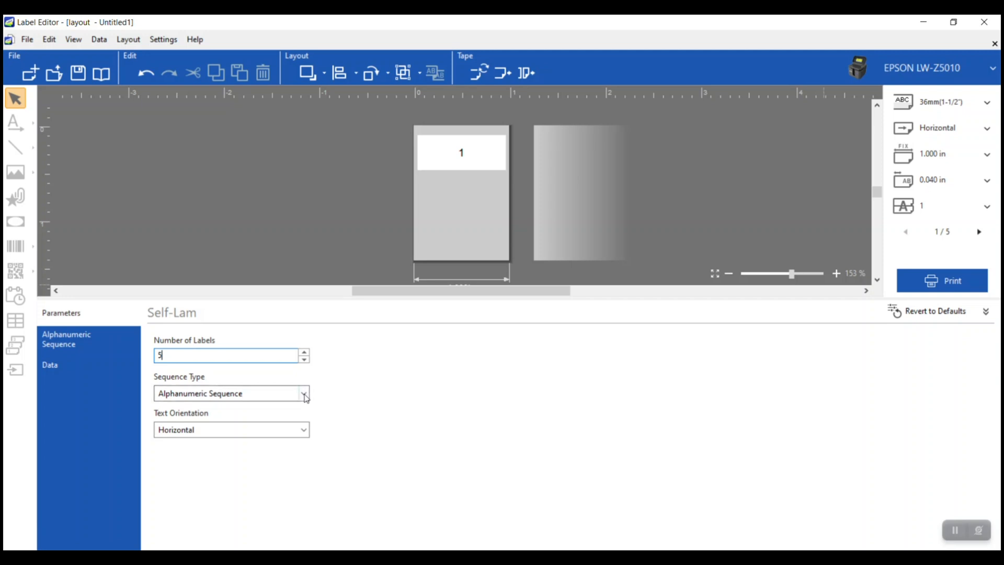
Choose Alphanumeric Sequence as the sequence type
click(304, 393)
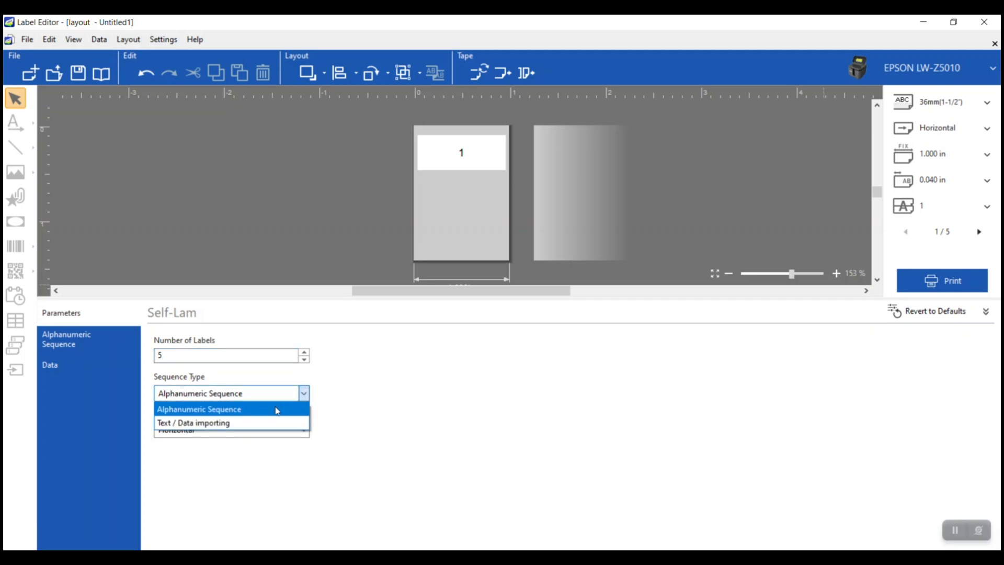
click(199, 409)
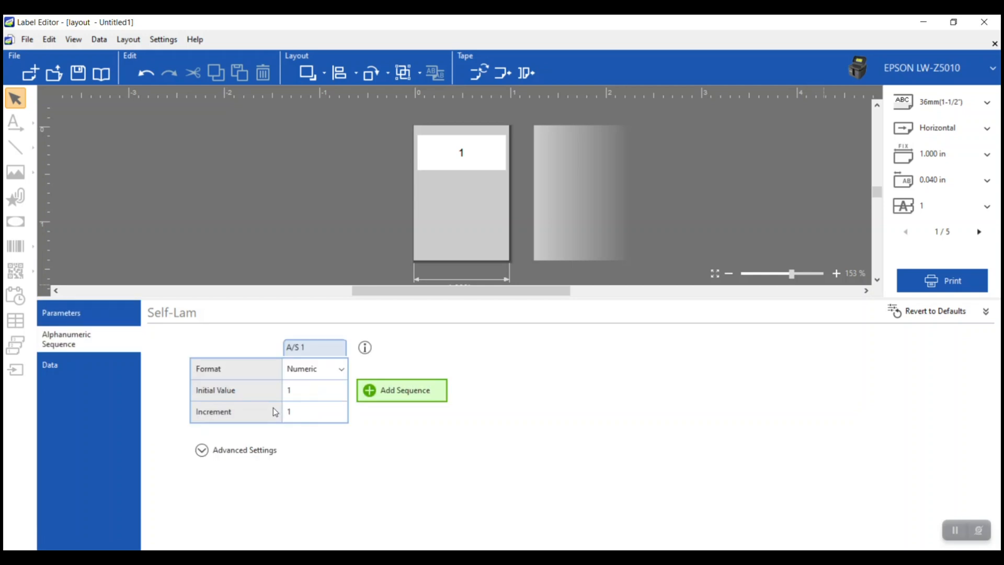
mouse_move(296, 440)
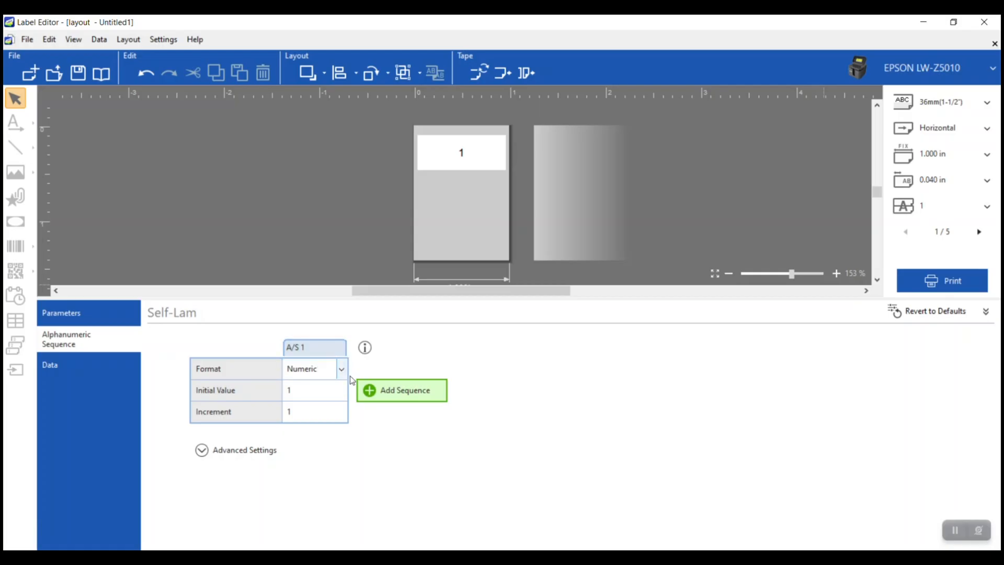
Set the first sequence part's format to String with initial value TS
click(313, 368)
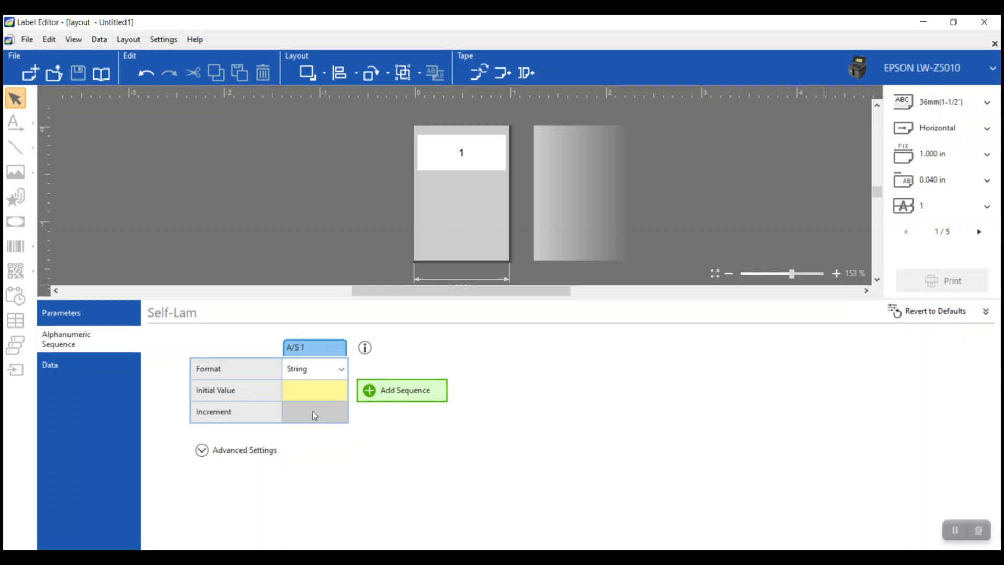
click(313, 390)
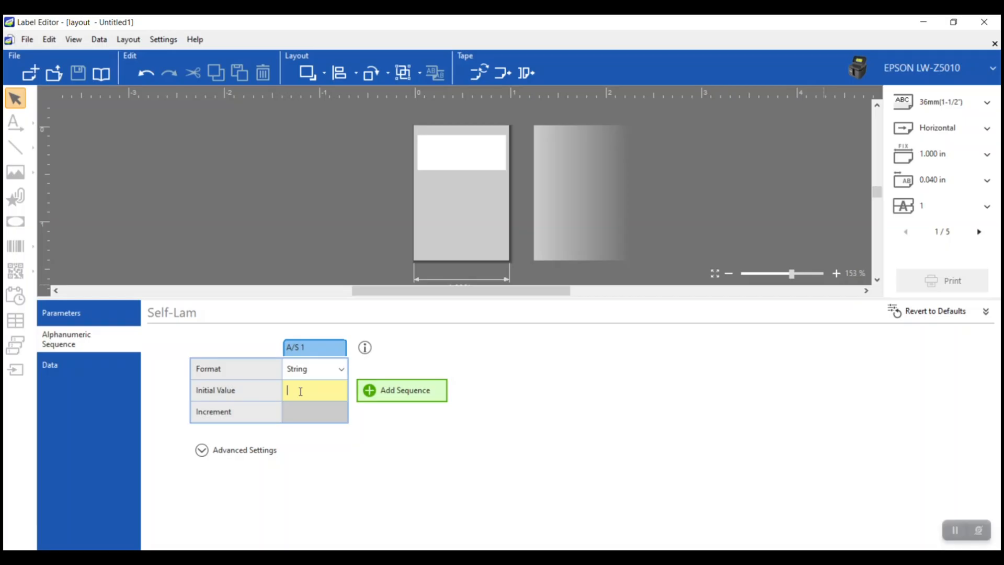
text(TS)
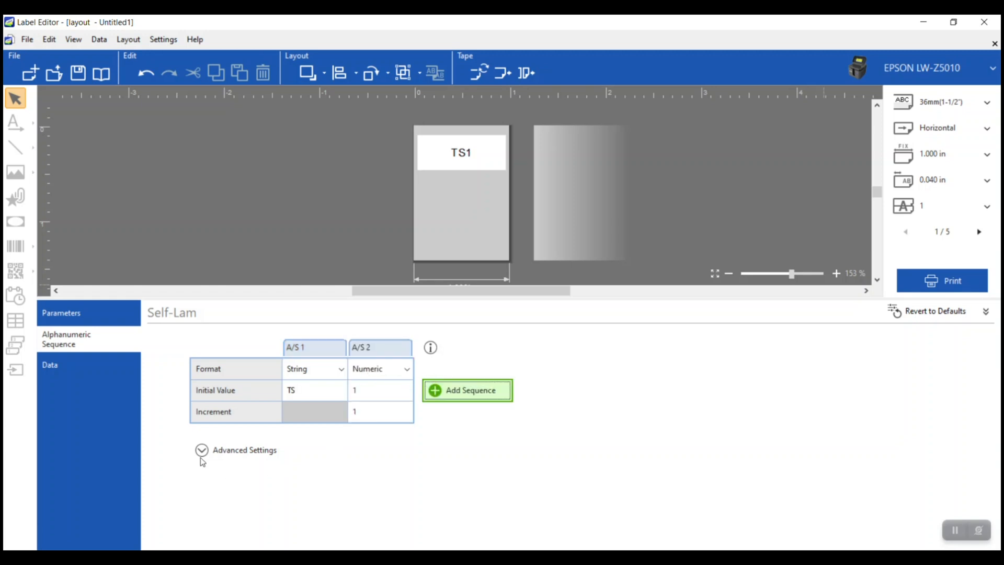
Give sequence part 2 an initial value of 10 and repetition of 2
click(202, 450)
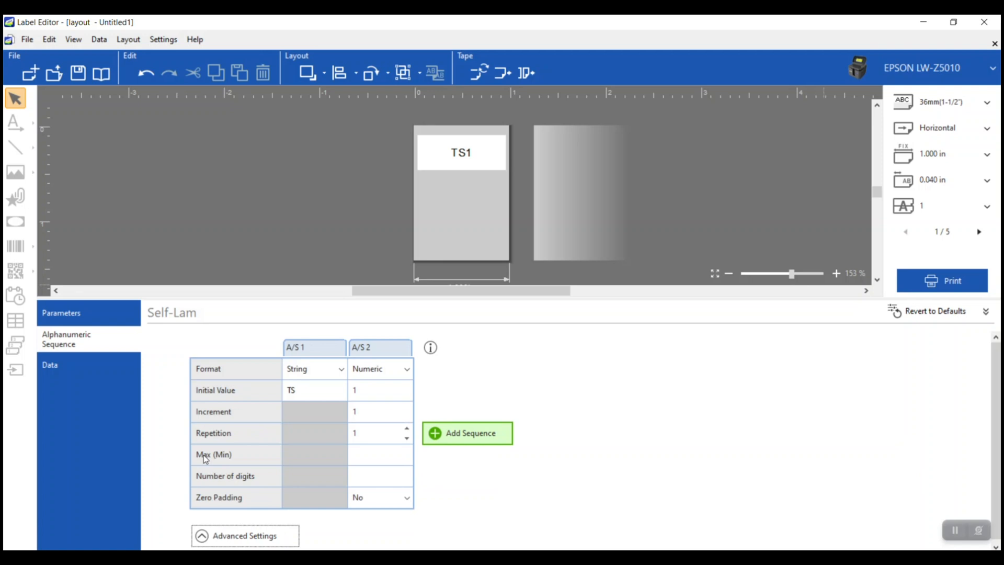
mouse_move(346, 447)
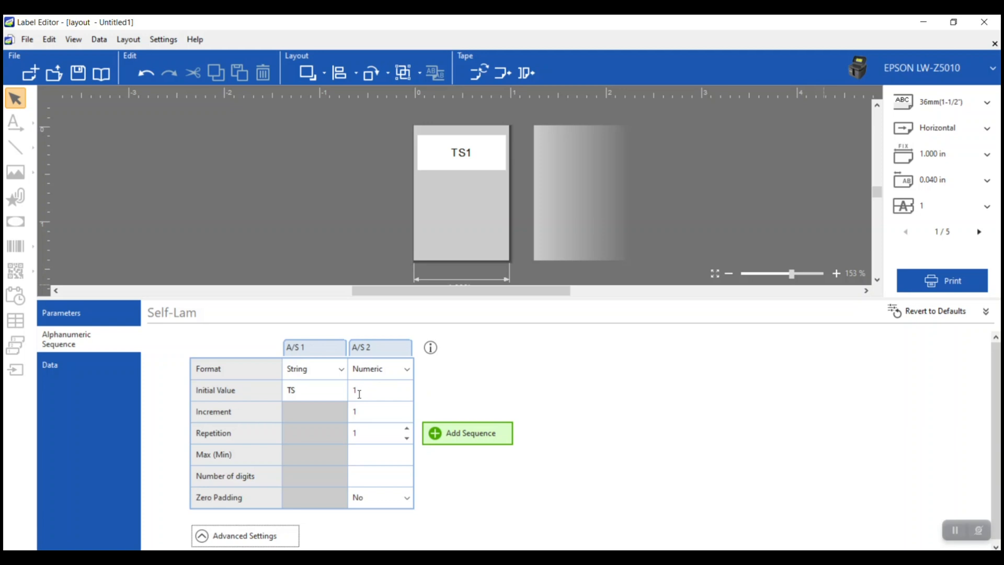
click(380, 347)
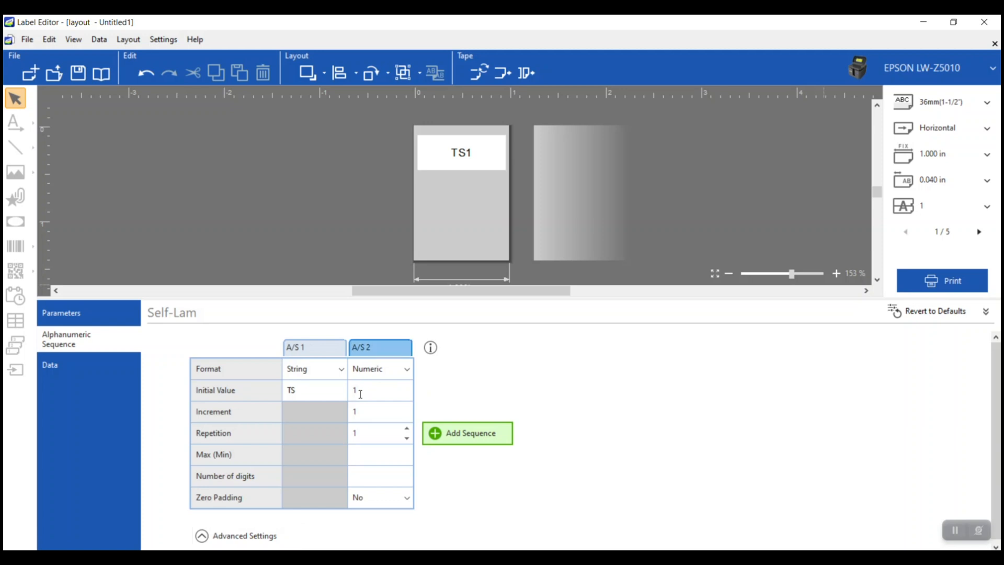
text(0)
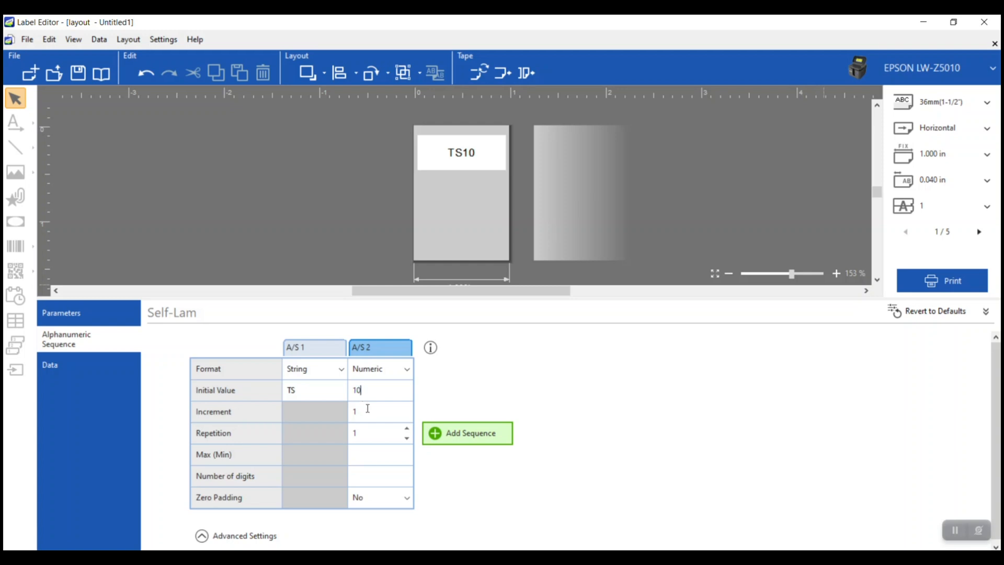
mouse_move(368, 414)
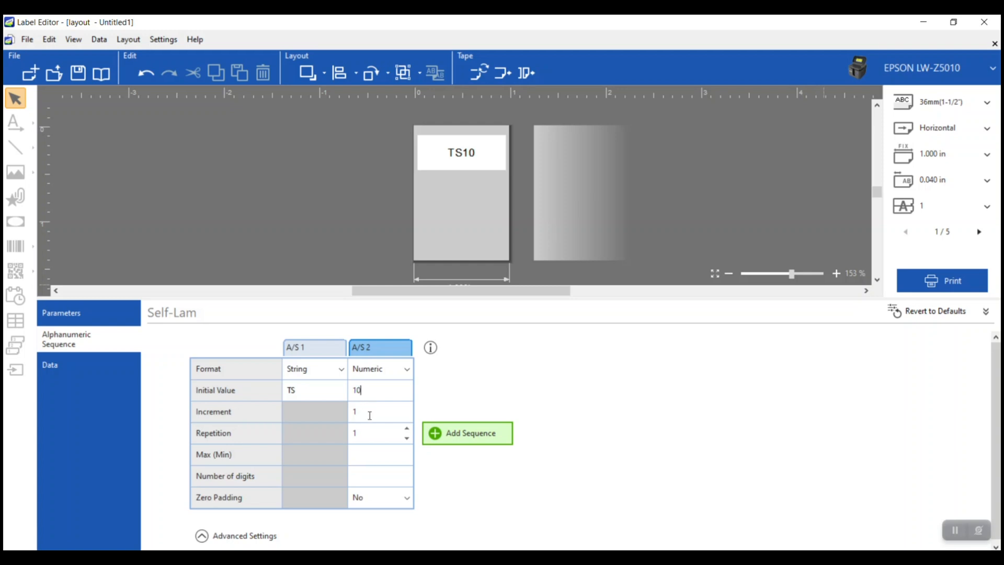
mouse_move(372, 439)
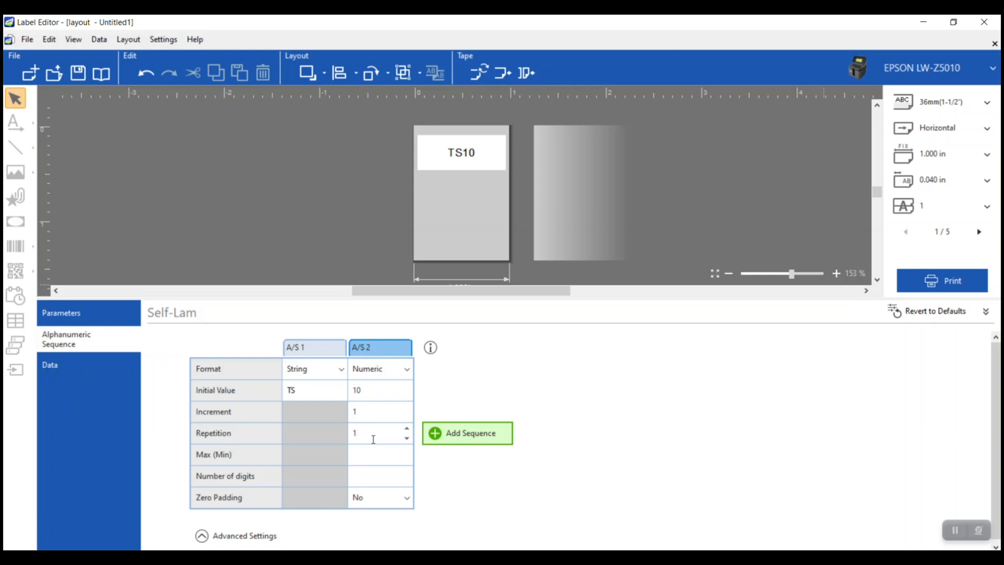
click(354, 432)
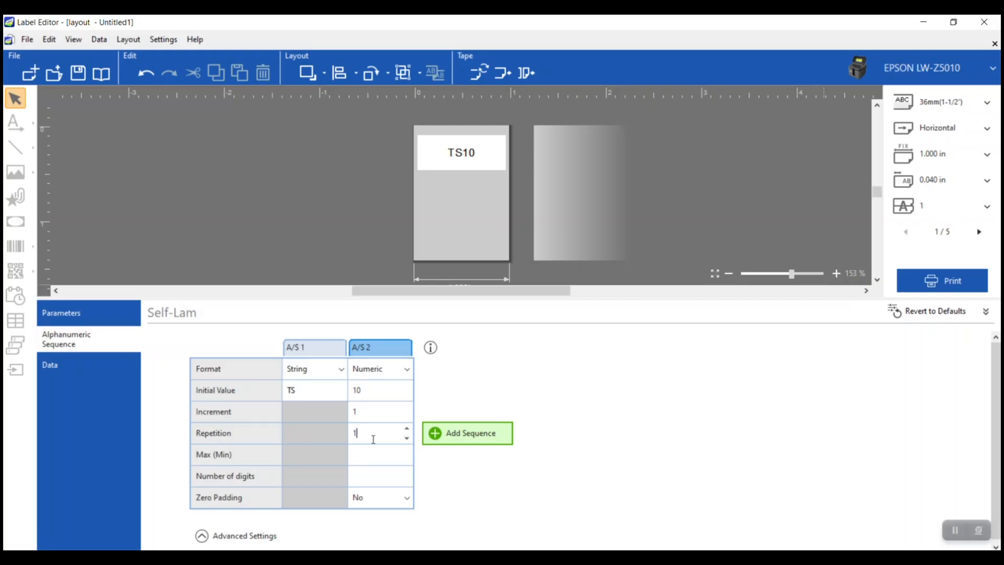
text(2)
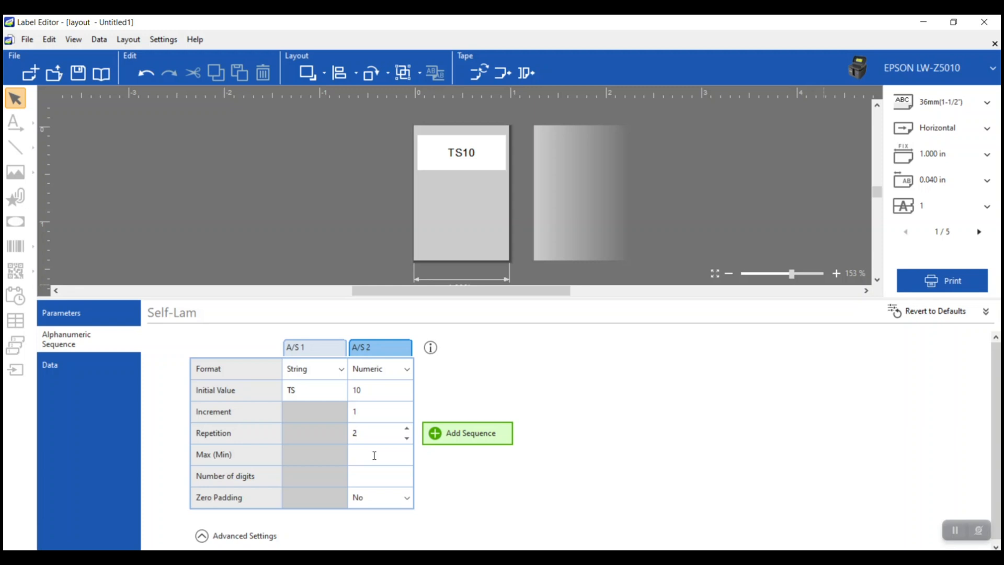
click(376, 432)
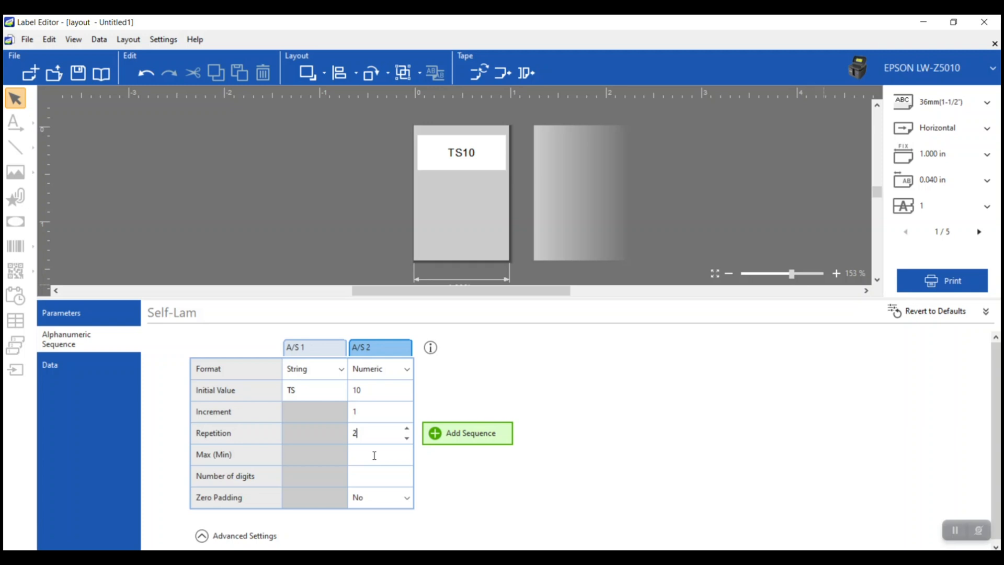
mouse_move(516, 468)
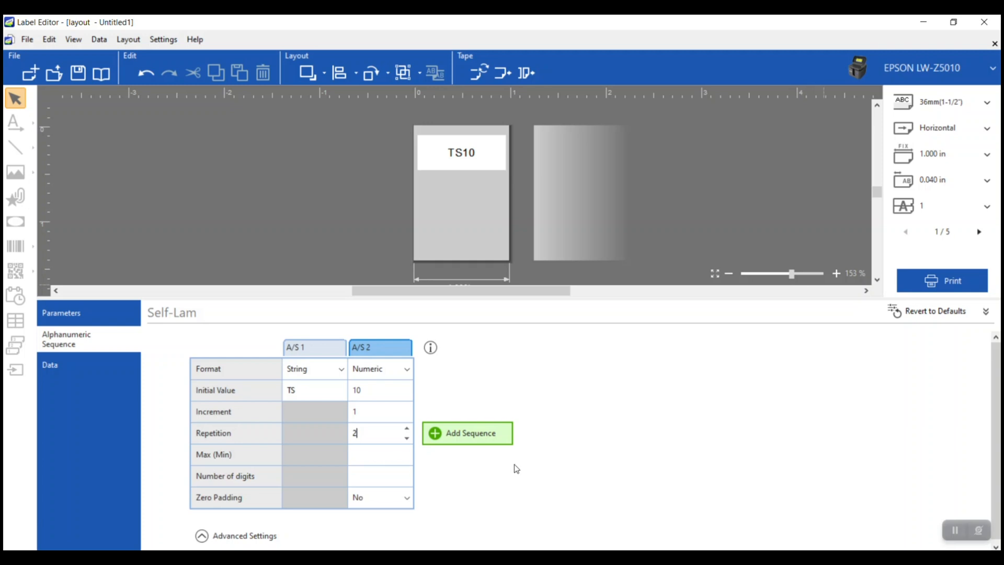
mouse_move(679, 433)
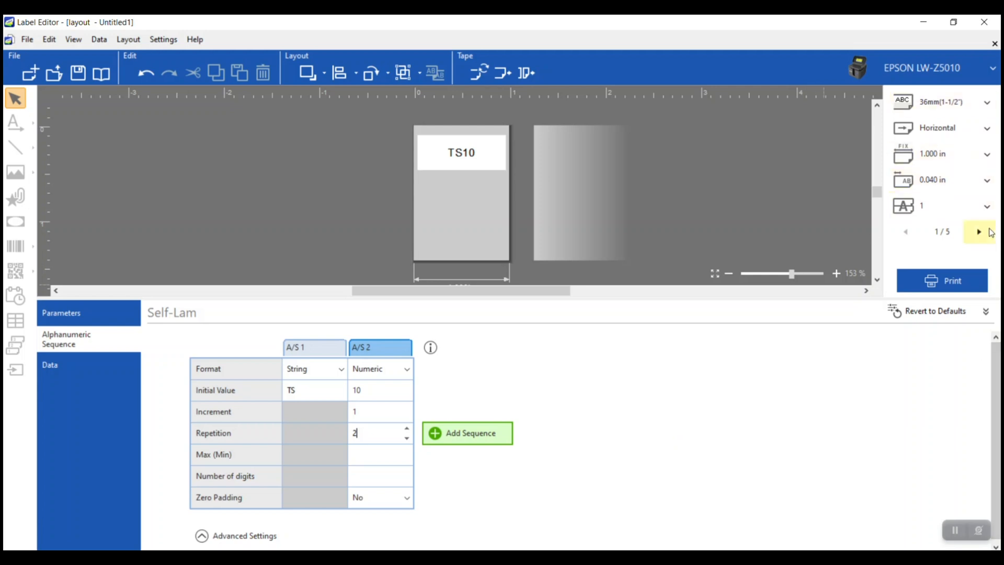
mouse_move(935, 238)
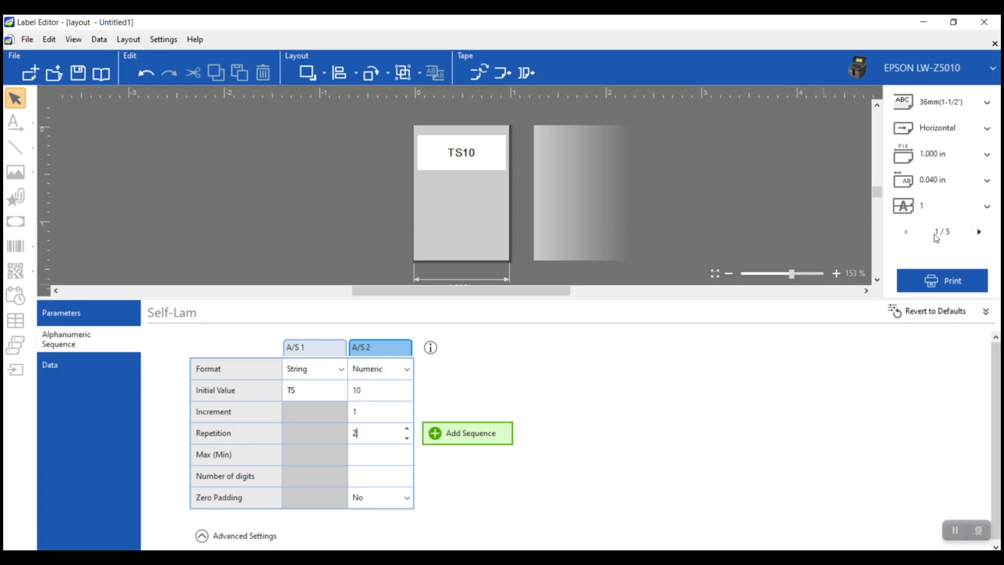
mouse_move(977, 232)
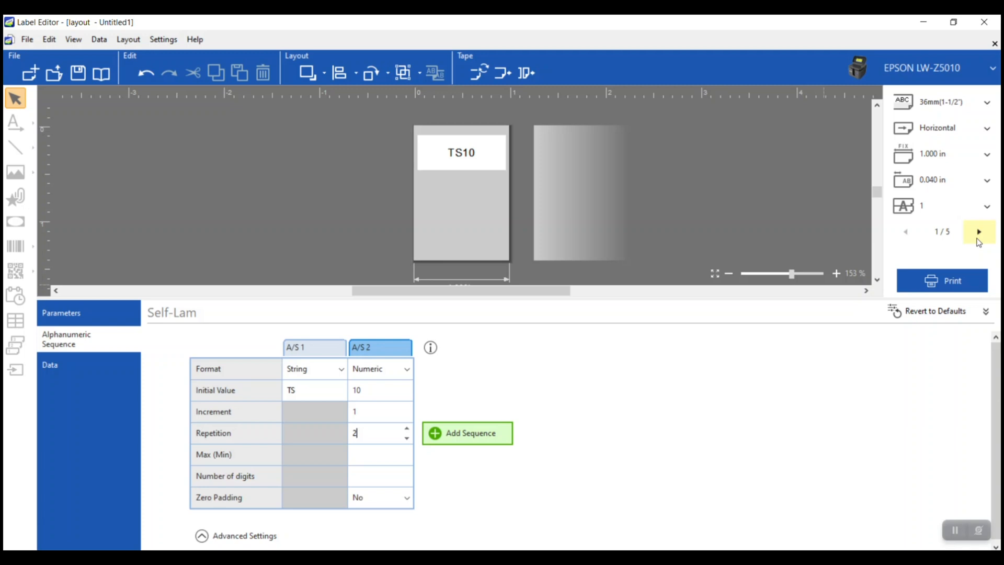
mouse_move(980, 236)
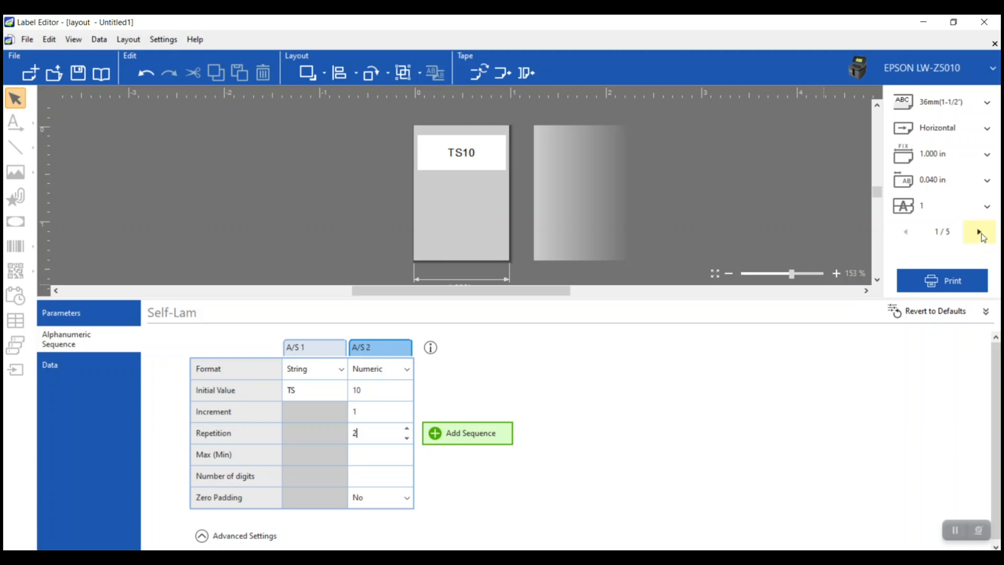
Advance the label preview from label 1/5 to 3/5
click(981, 231)
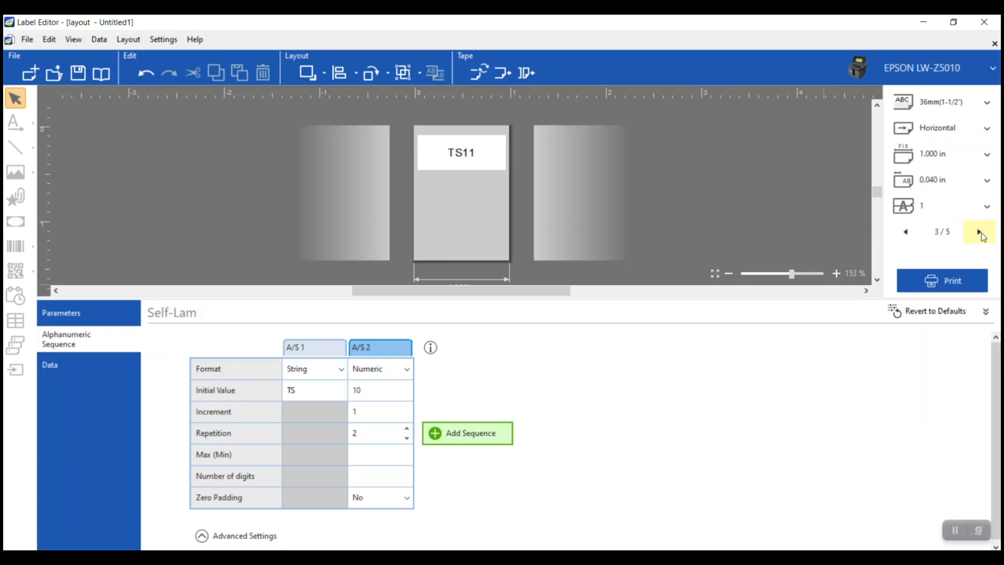
click(979, 232)
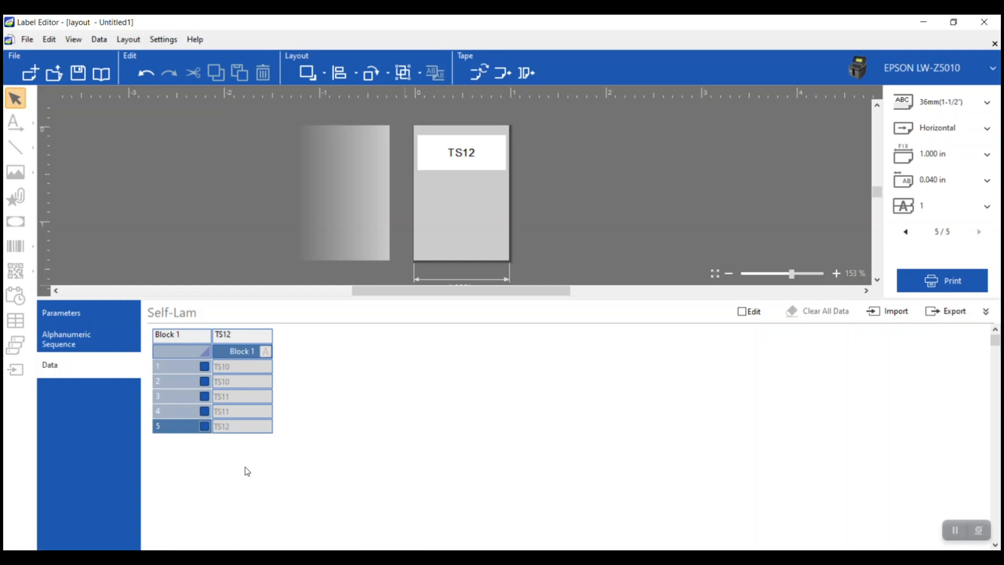
Bring up the Print dialog for the five serialized labels
click(941, 280)
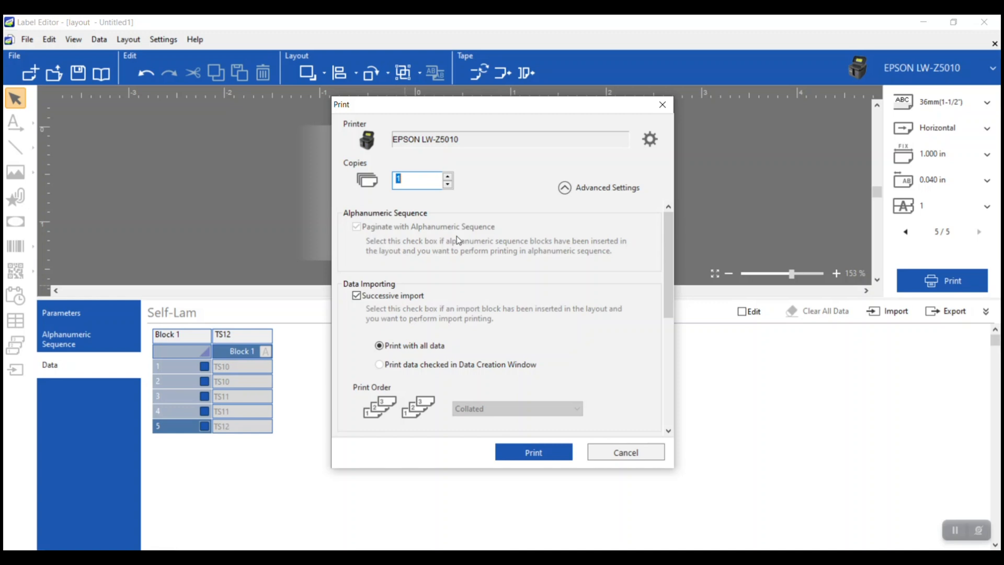
mouse_move(537, 249)
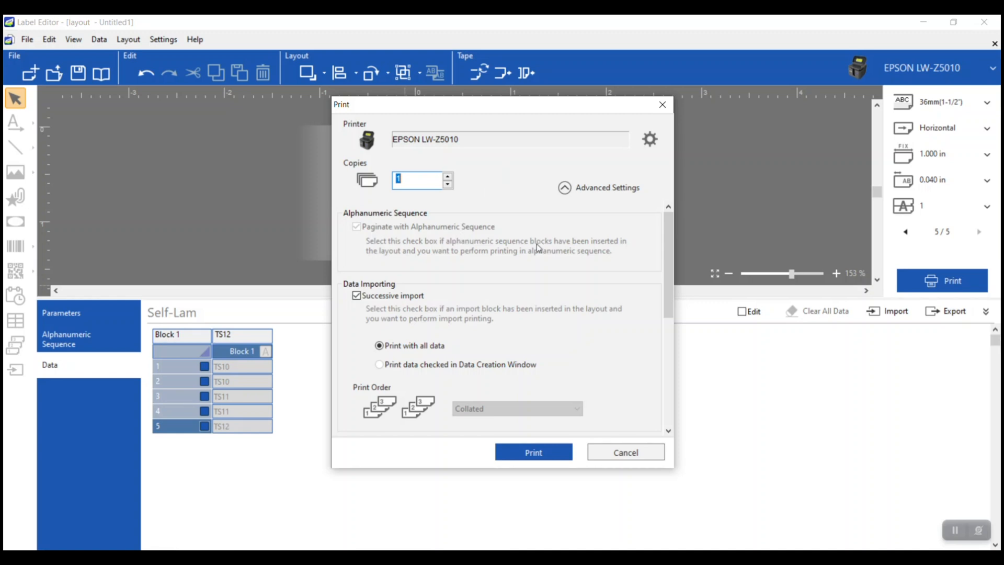
mouse_move(558, 430)
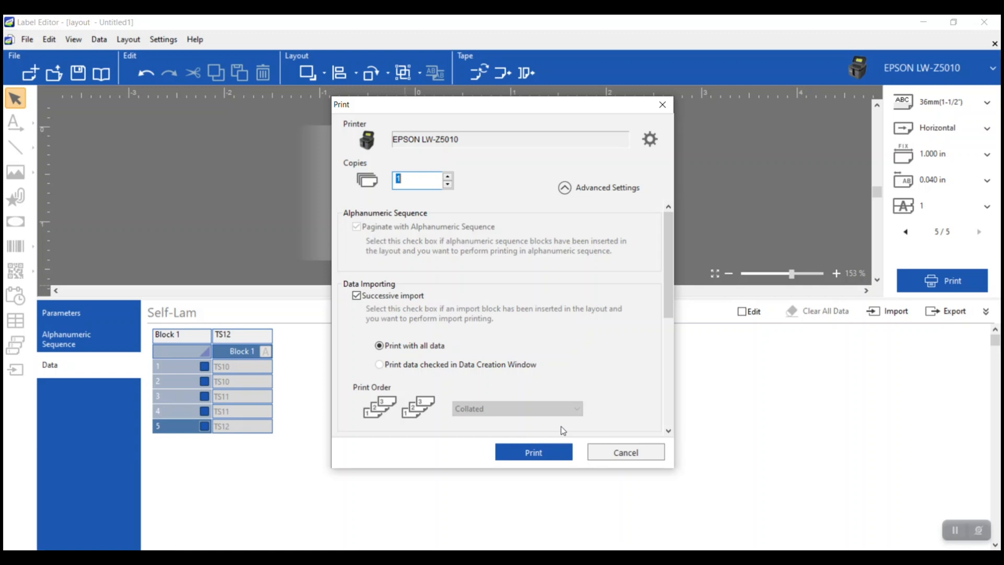
mouse_move(522, 513)
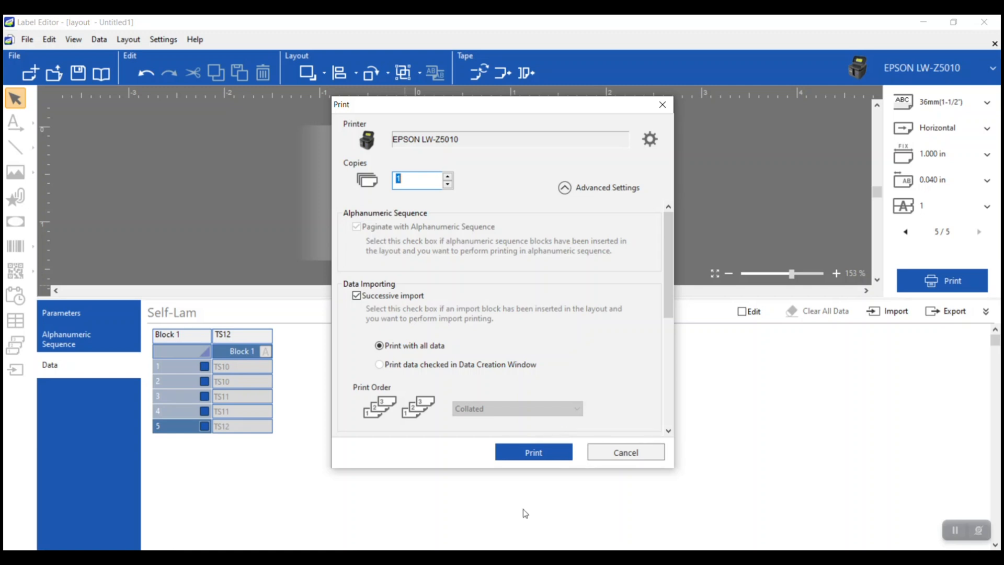